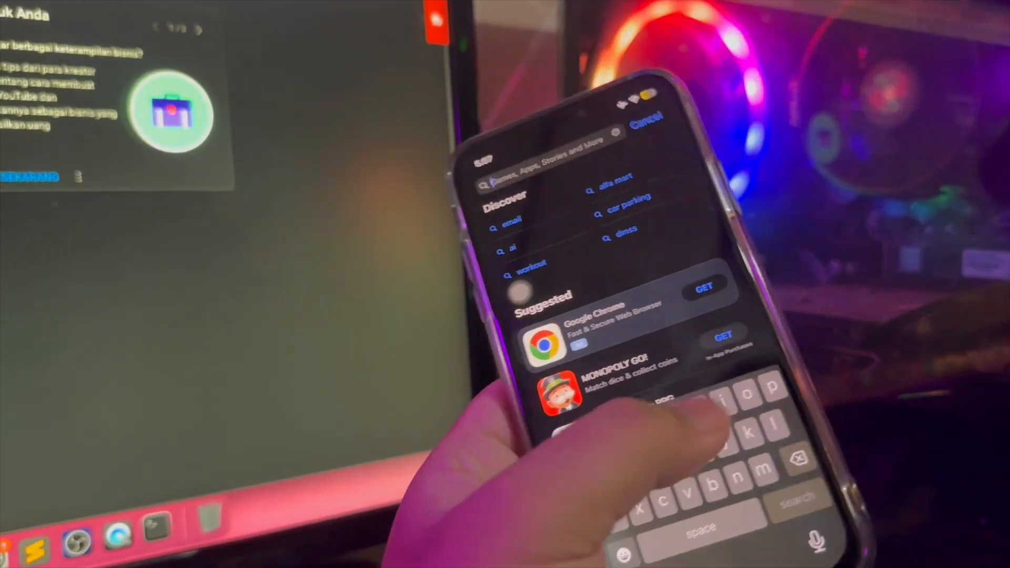
Begin the App Store search by entering 'fo' in the search field.
type("fo")
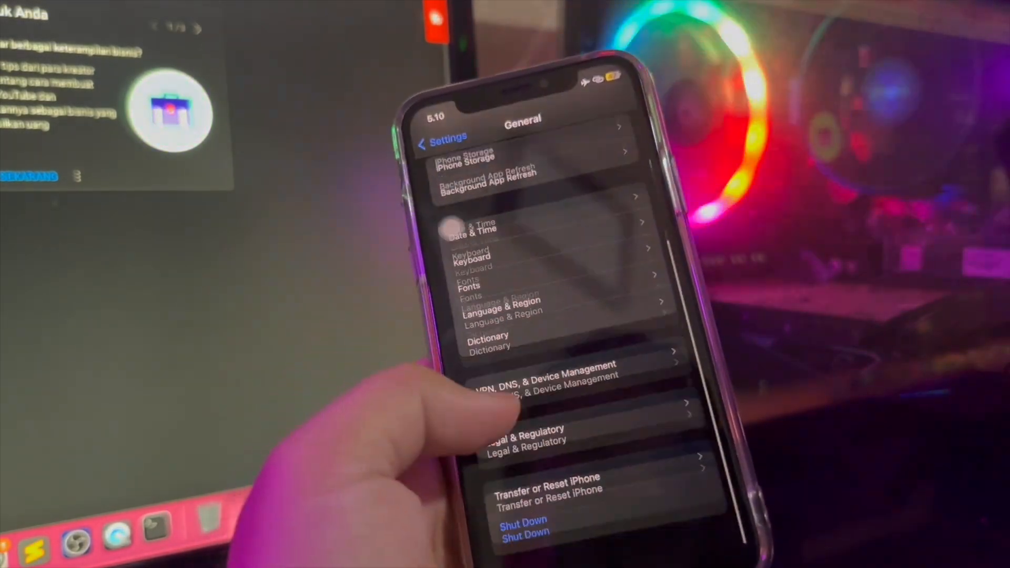
Enter VPN, DNS & Device Management to trust Scarlet's developer profile.
left_click(547, 386)
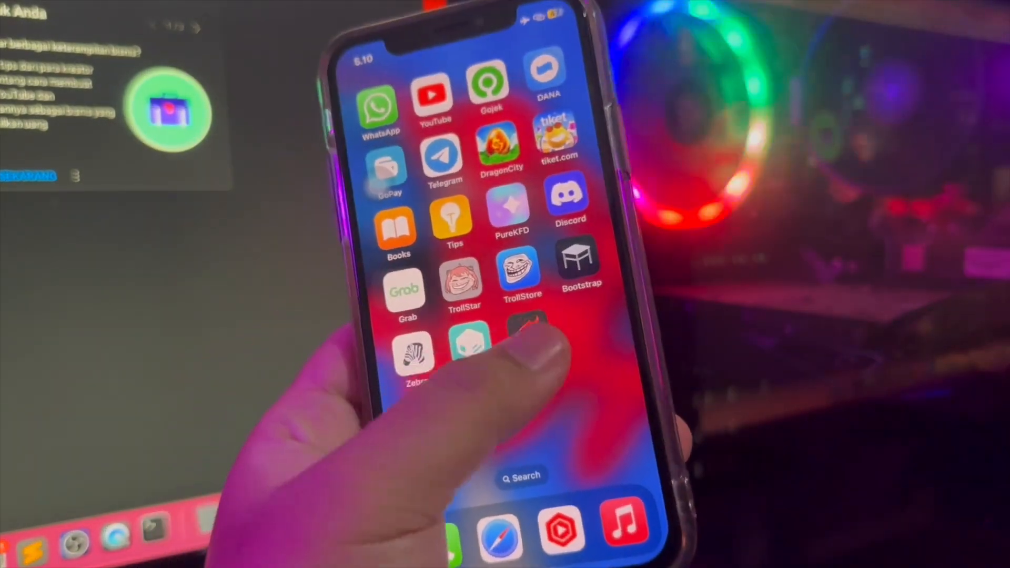
left_click(525, 332)
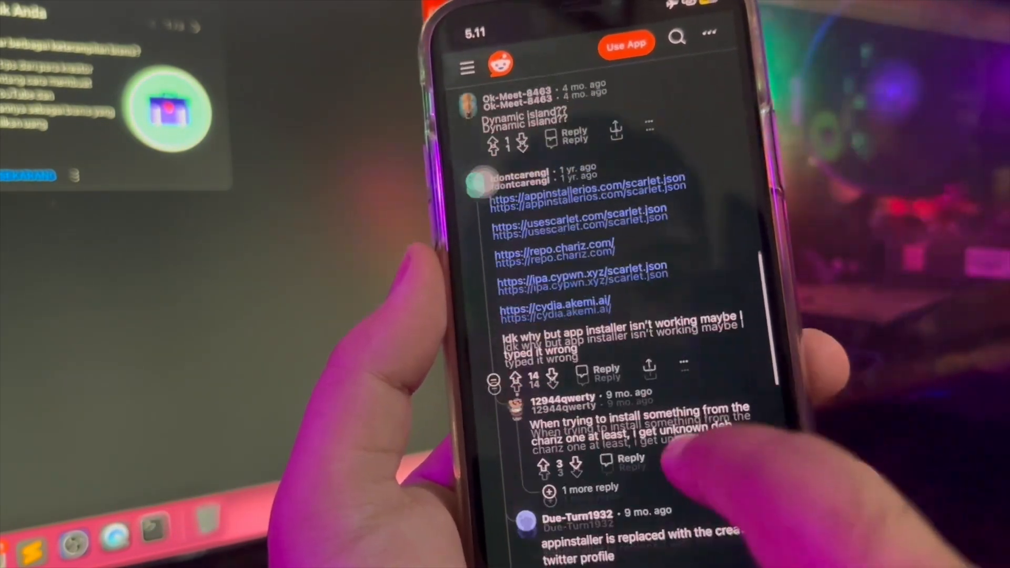
scroll("up", 3)
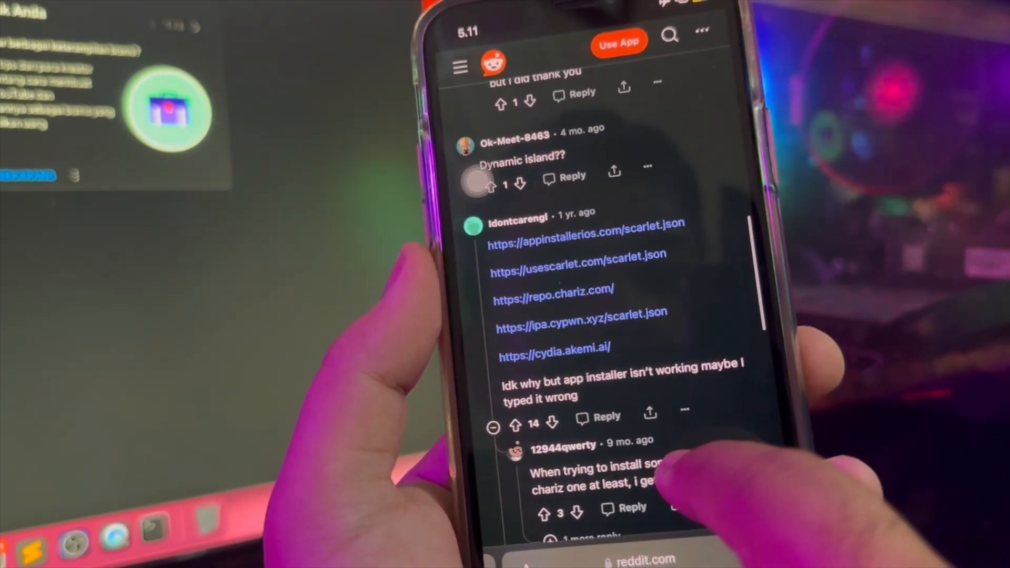
scroll("up", 3)
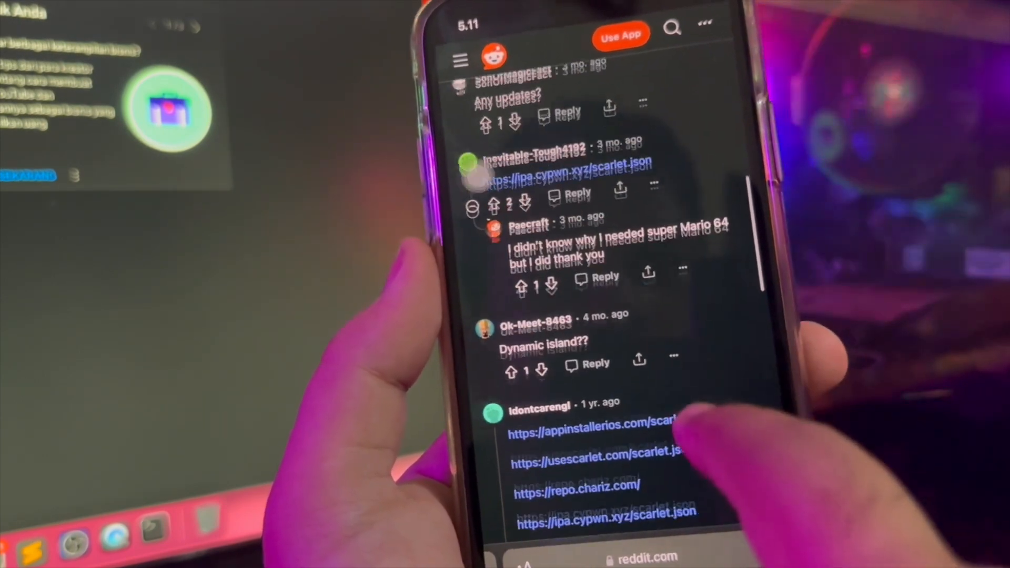
scroll("up", 3)
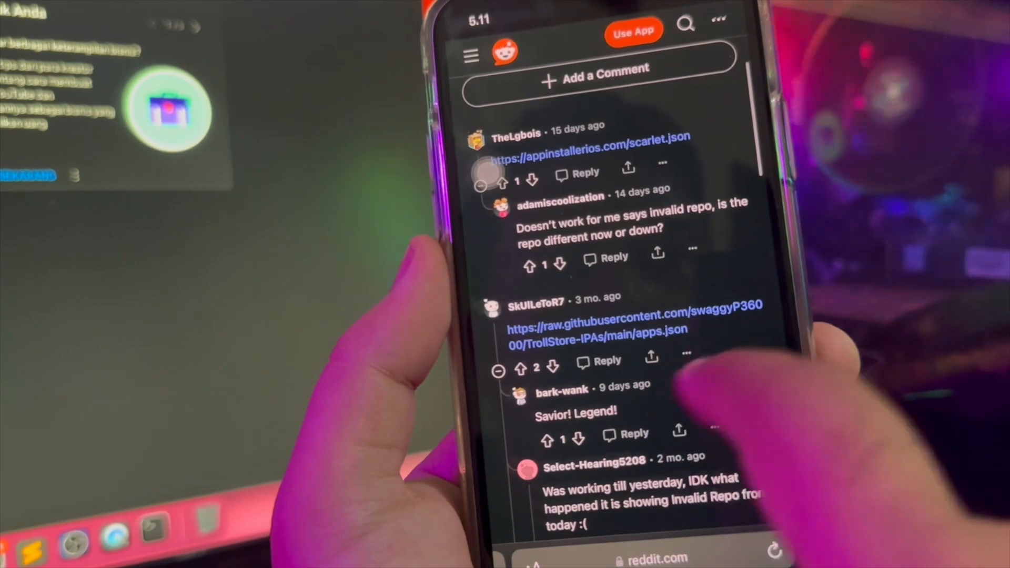